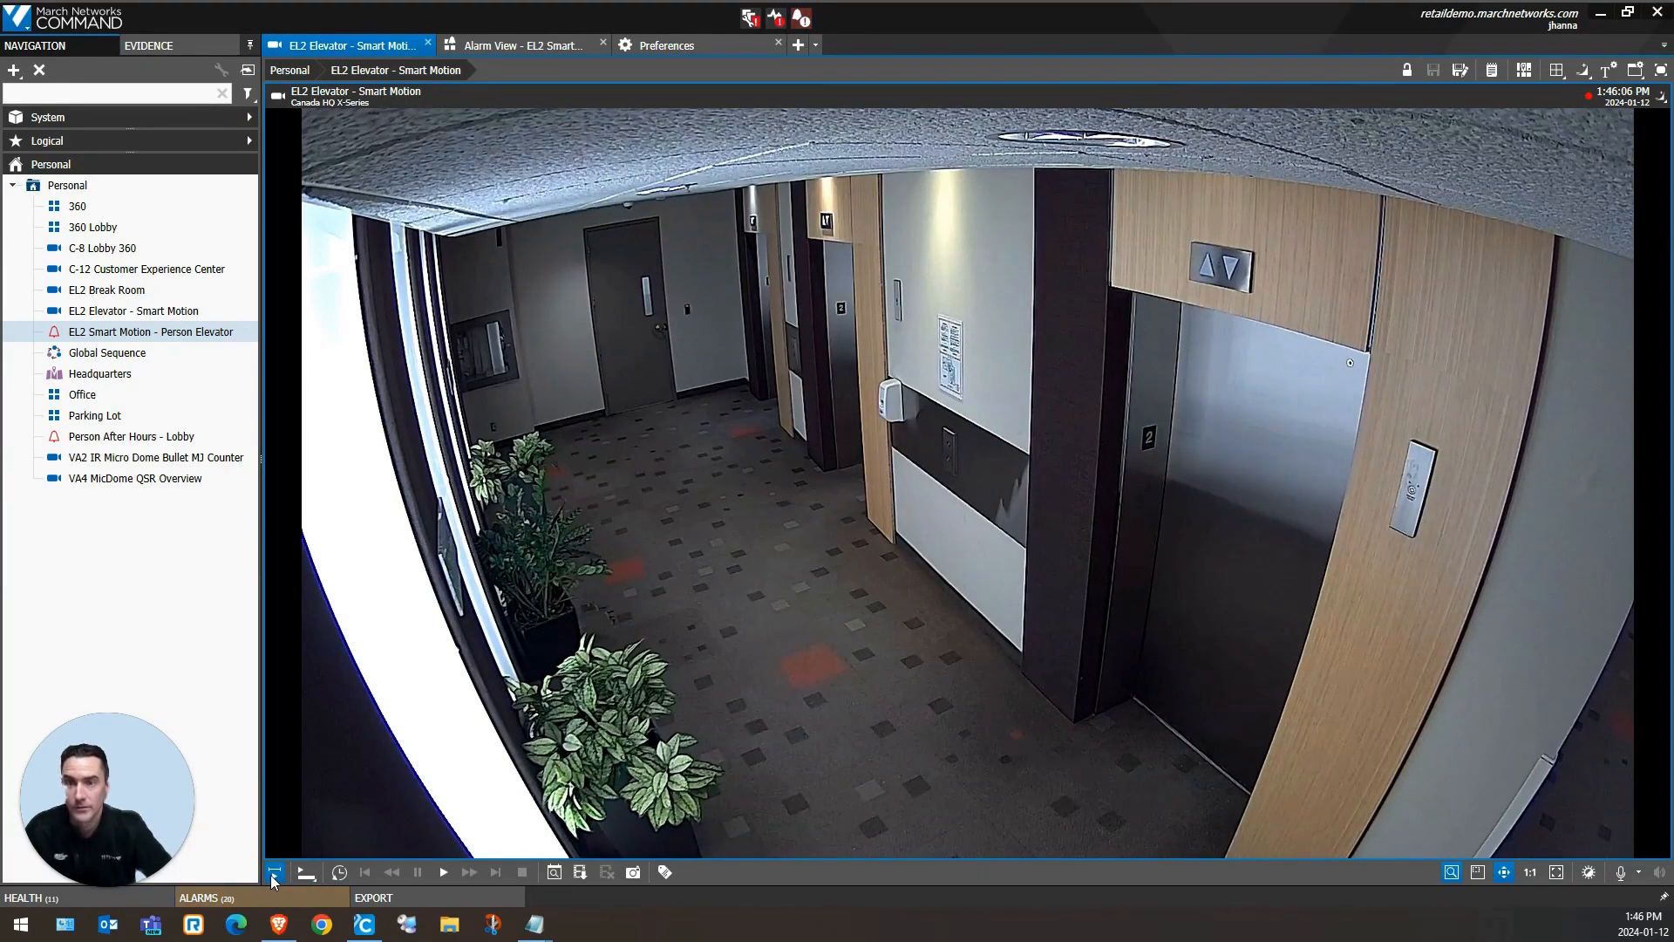
Step: Reveal the playback timeline beneath the elevator camera's recorded footage
click(273, 872)
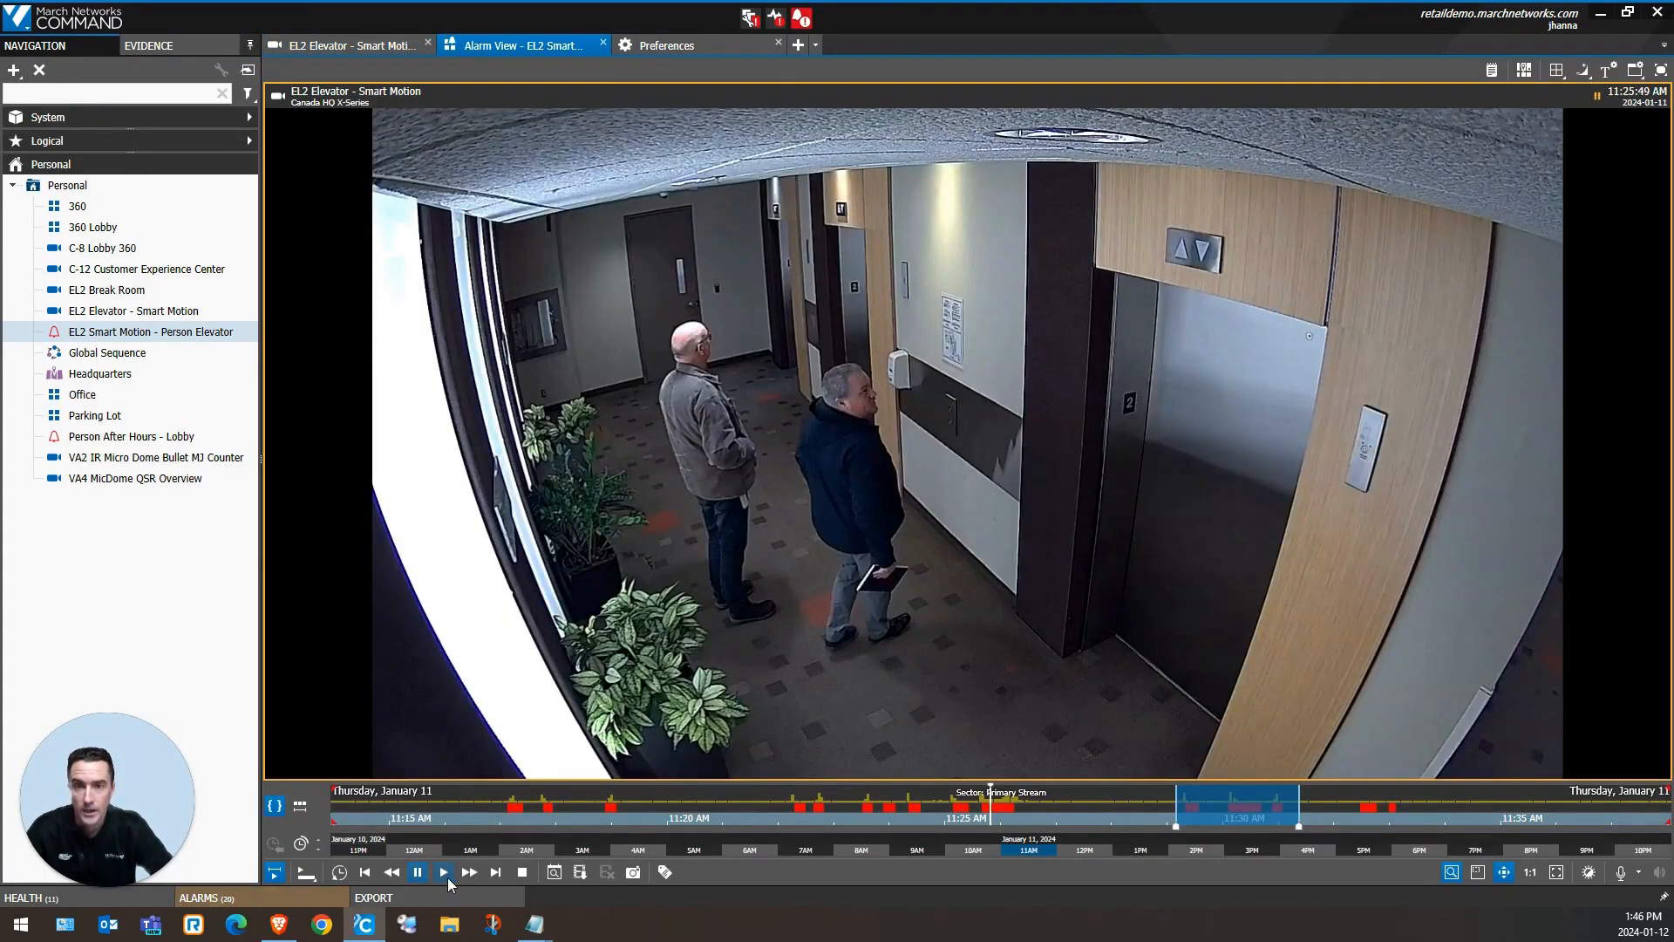
Step: Resume playback so detection boxes outline the two men waiting by the elevators
click(443, 872)
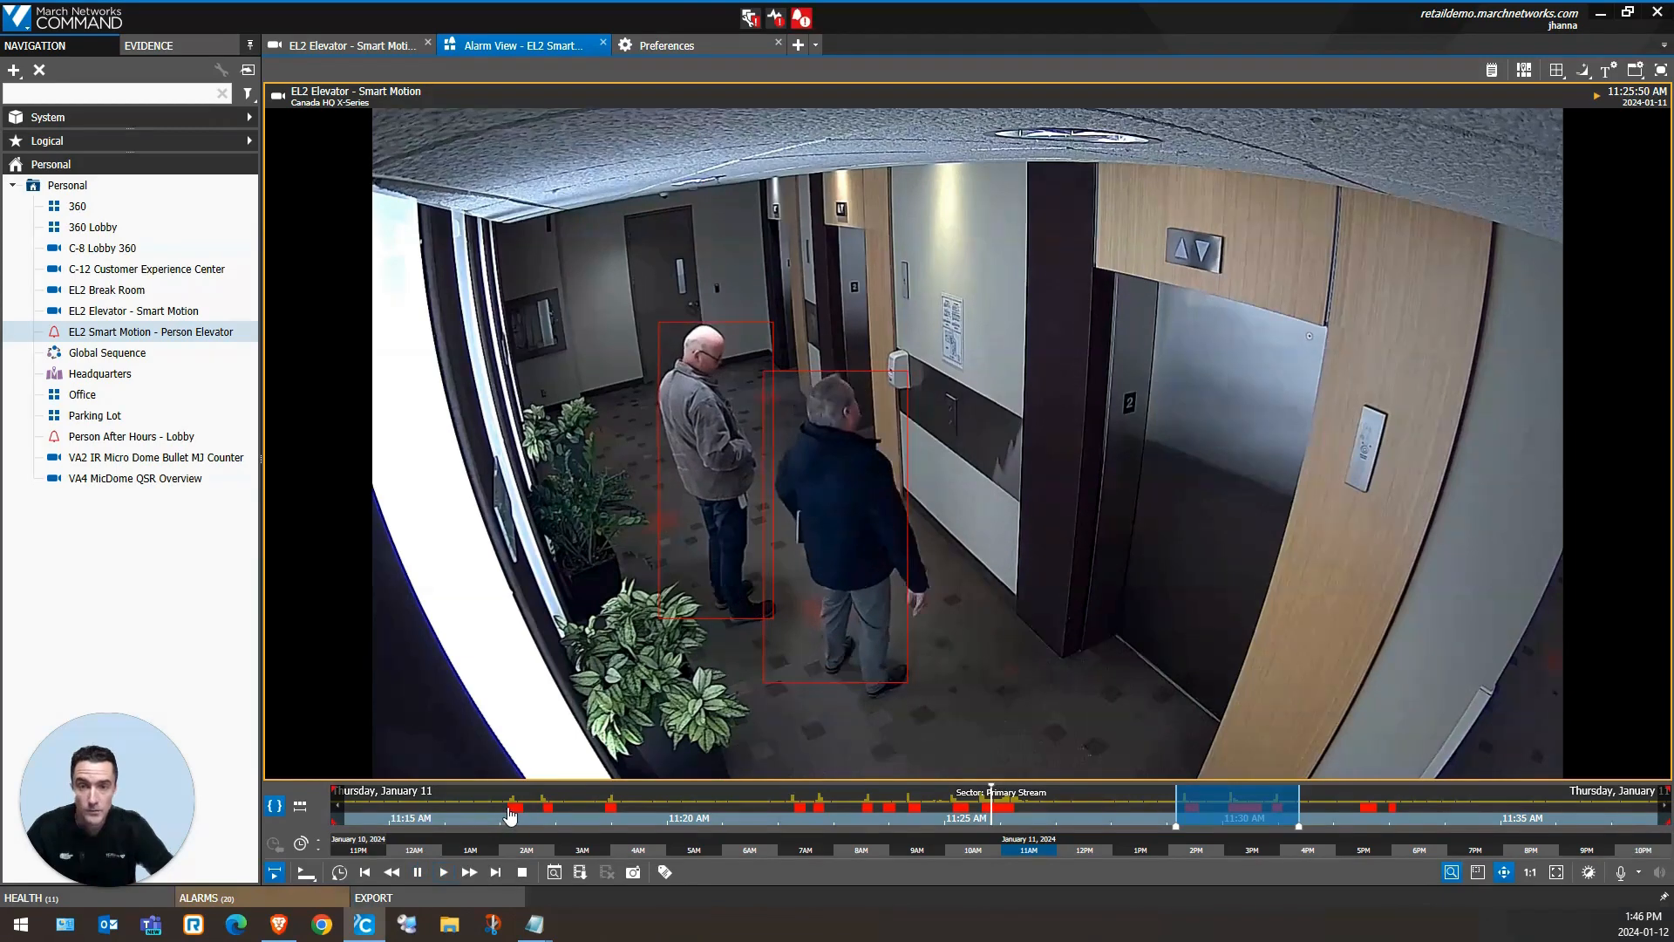
mouse_move(511, 808)
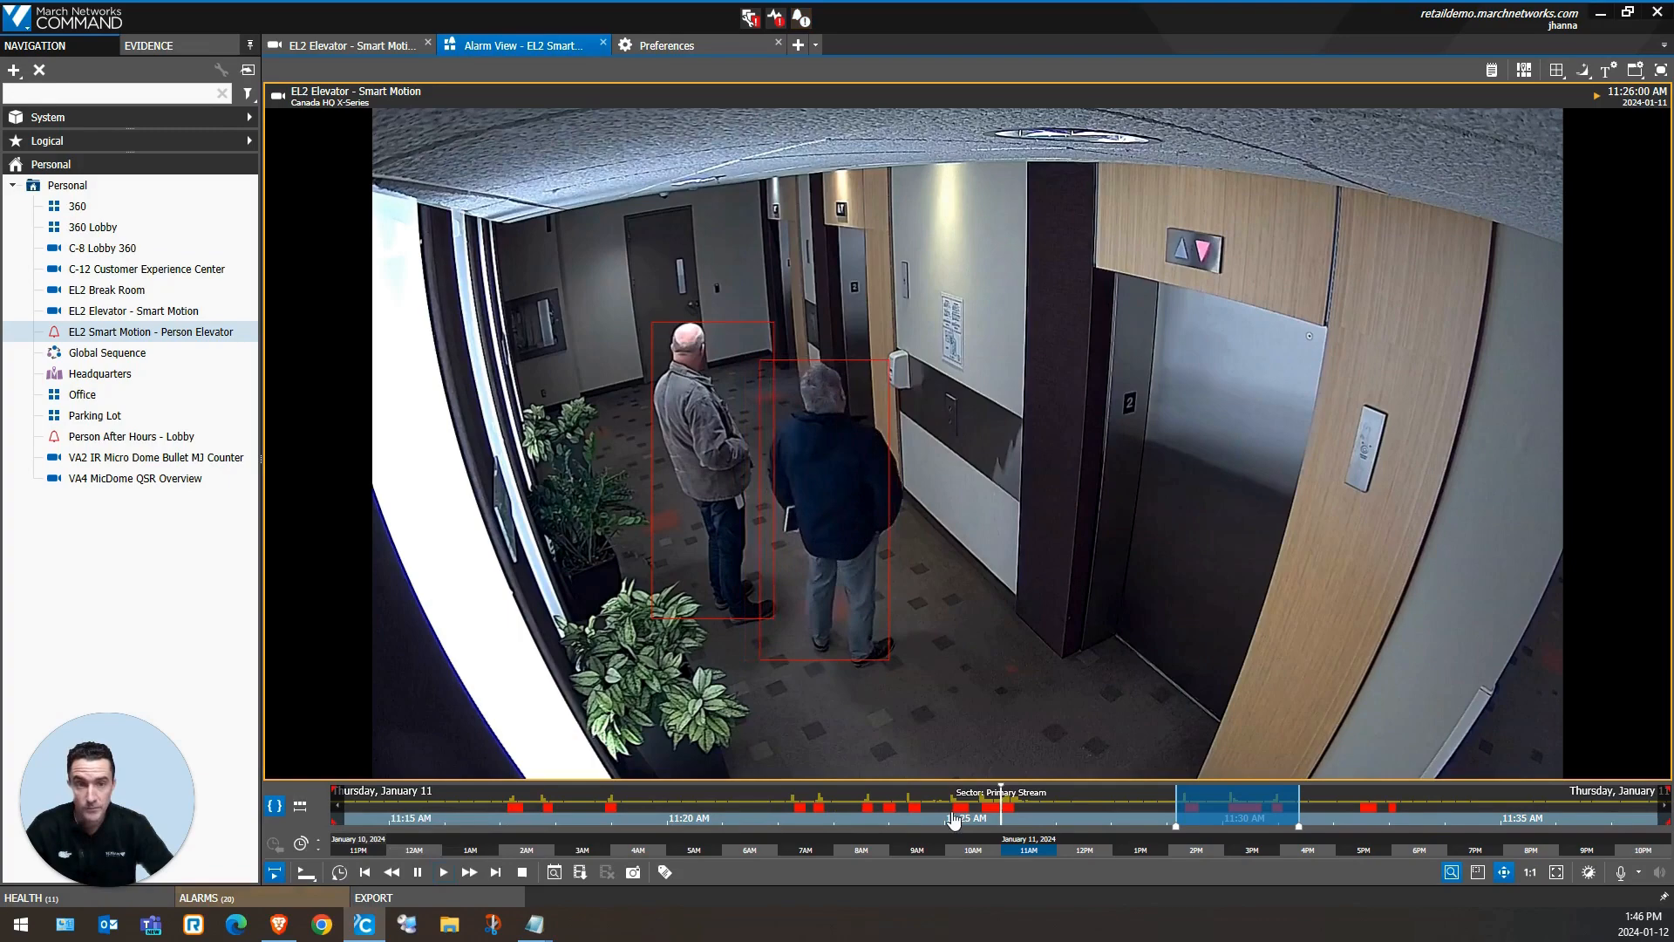
Step: Mark a 1 minute 27 second clip on the timeline, review its export settings, and cancel the export
right_click(951, 820)
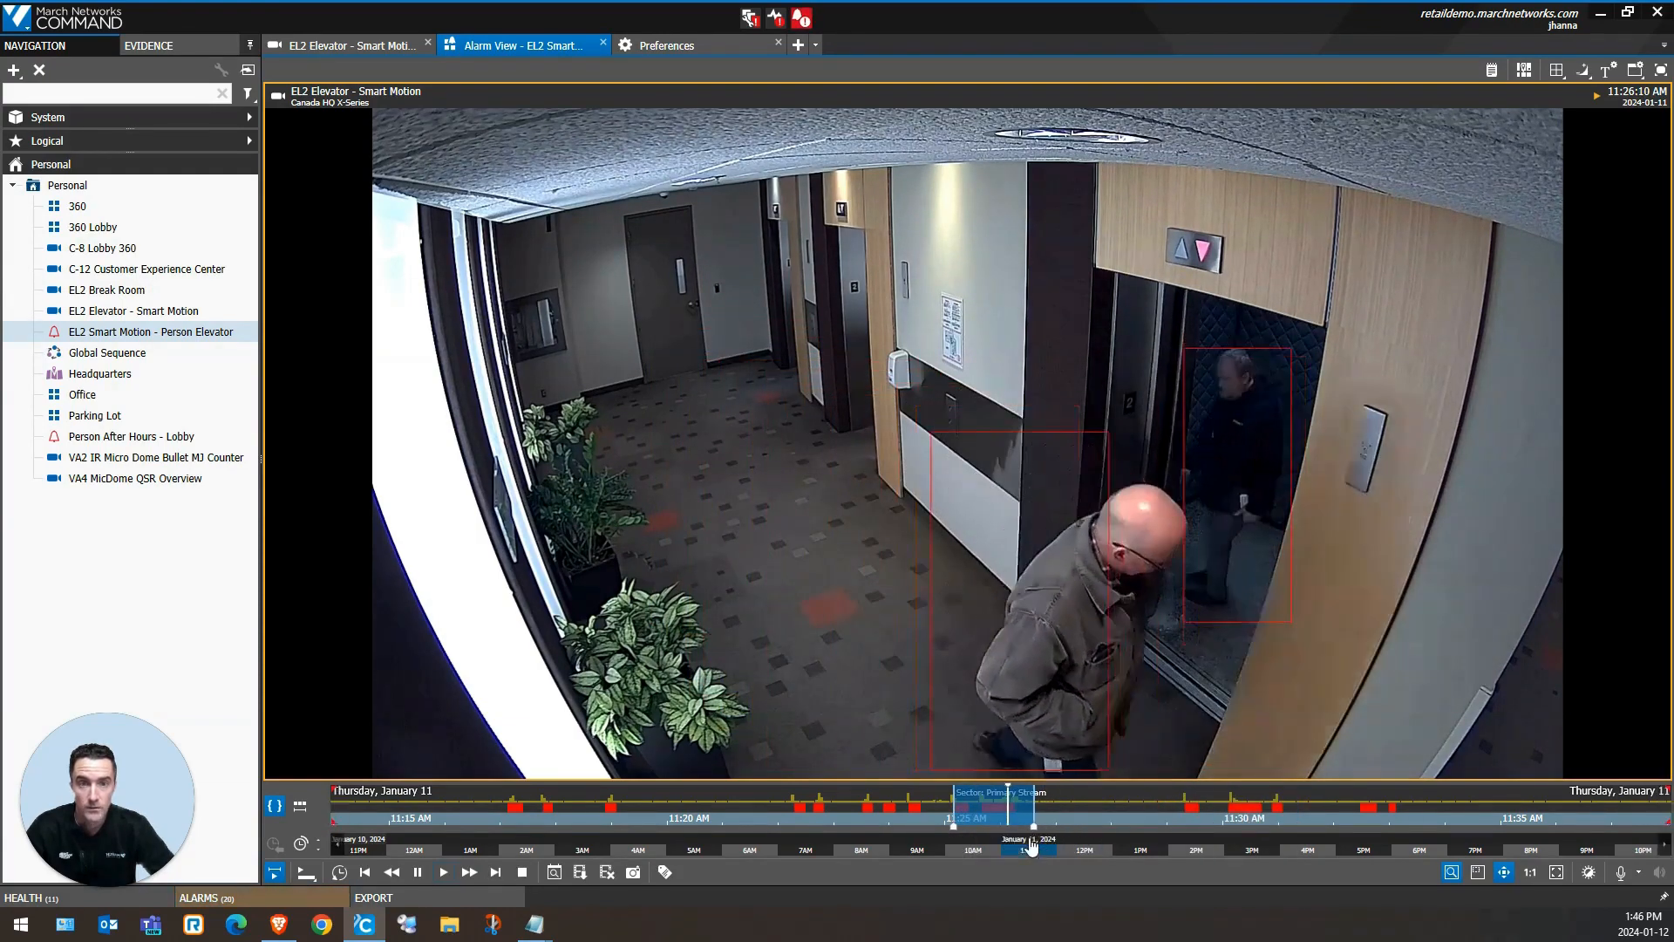
right_click(1026, 816)
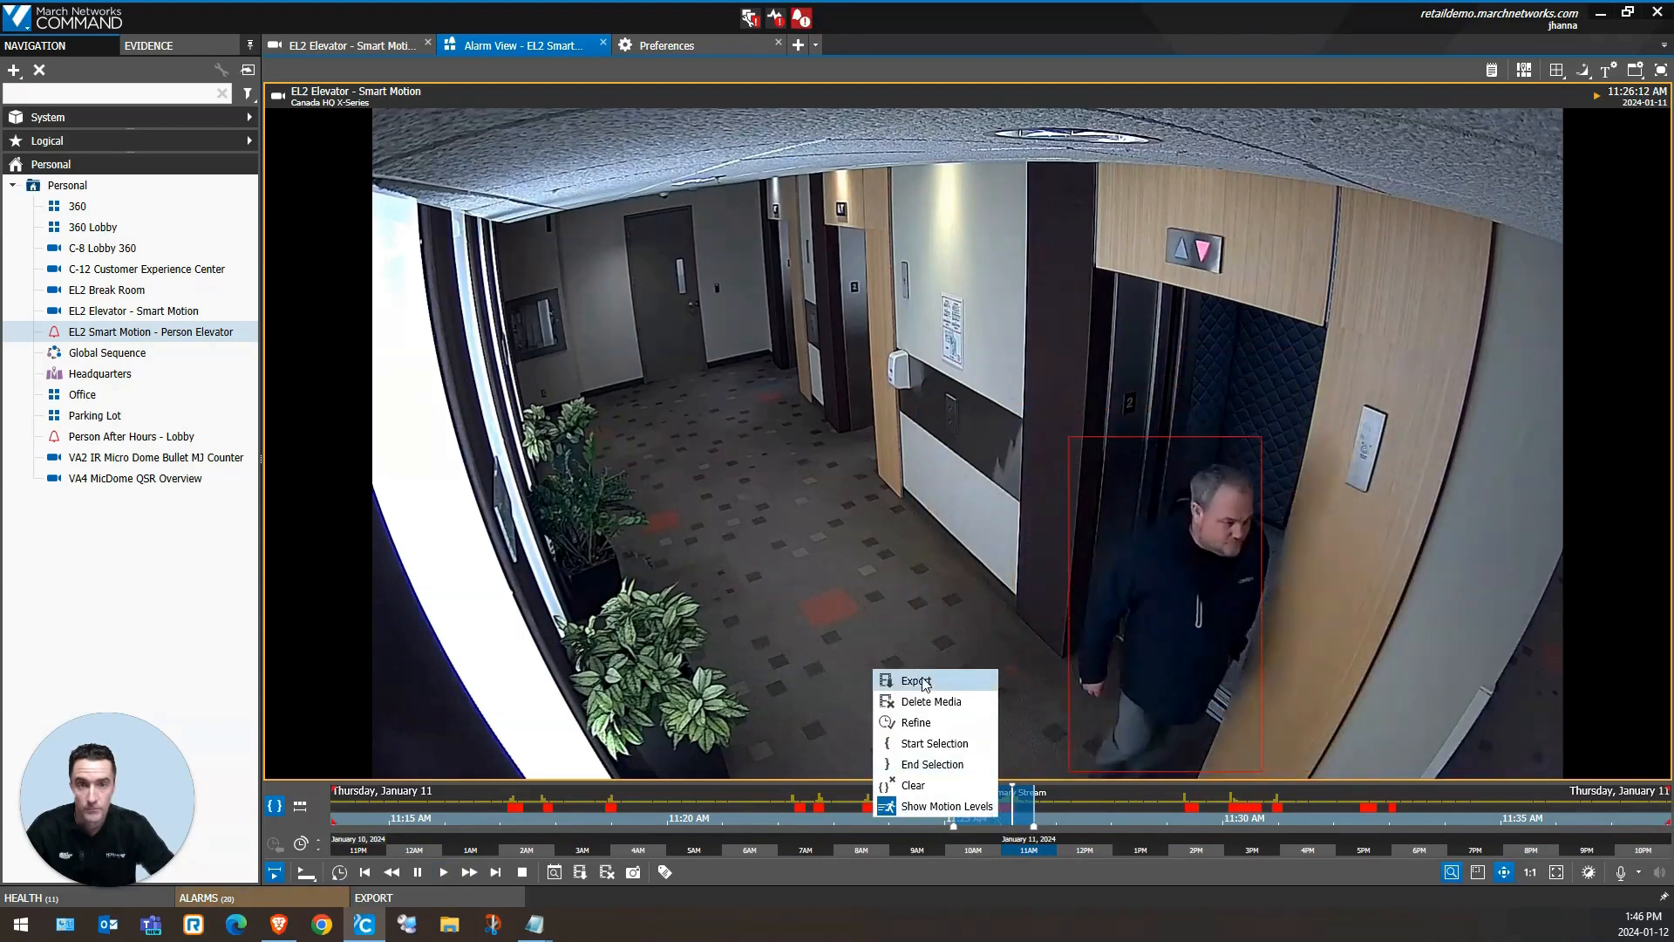
click(916, 682)
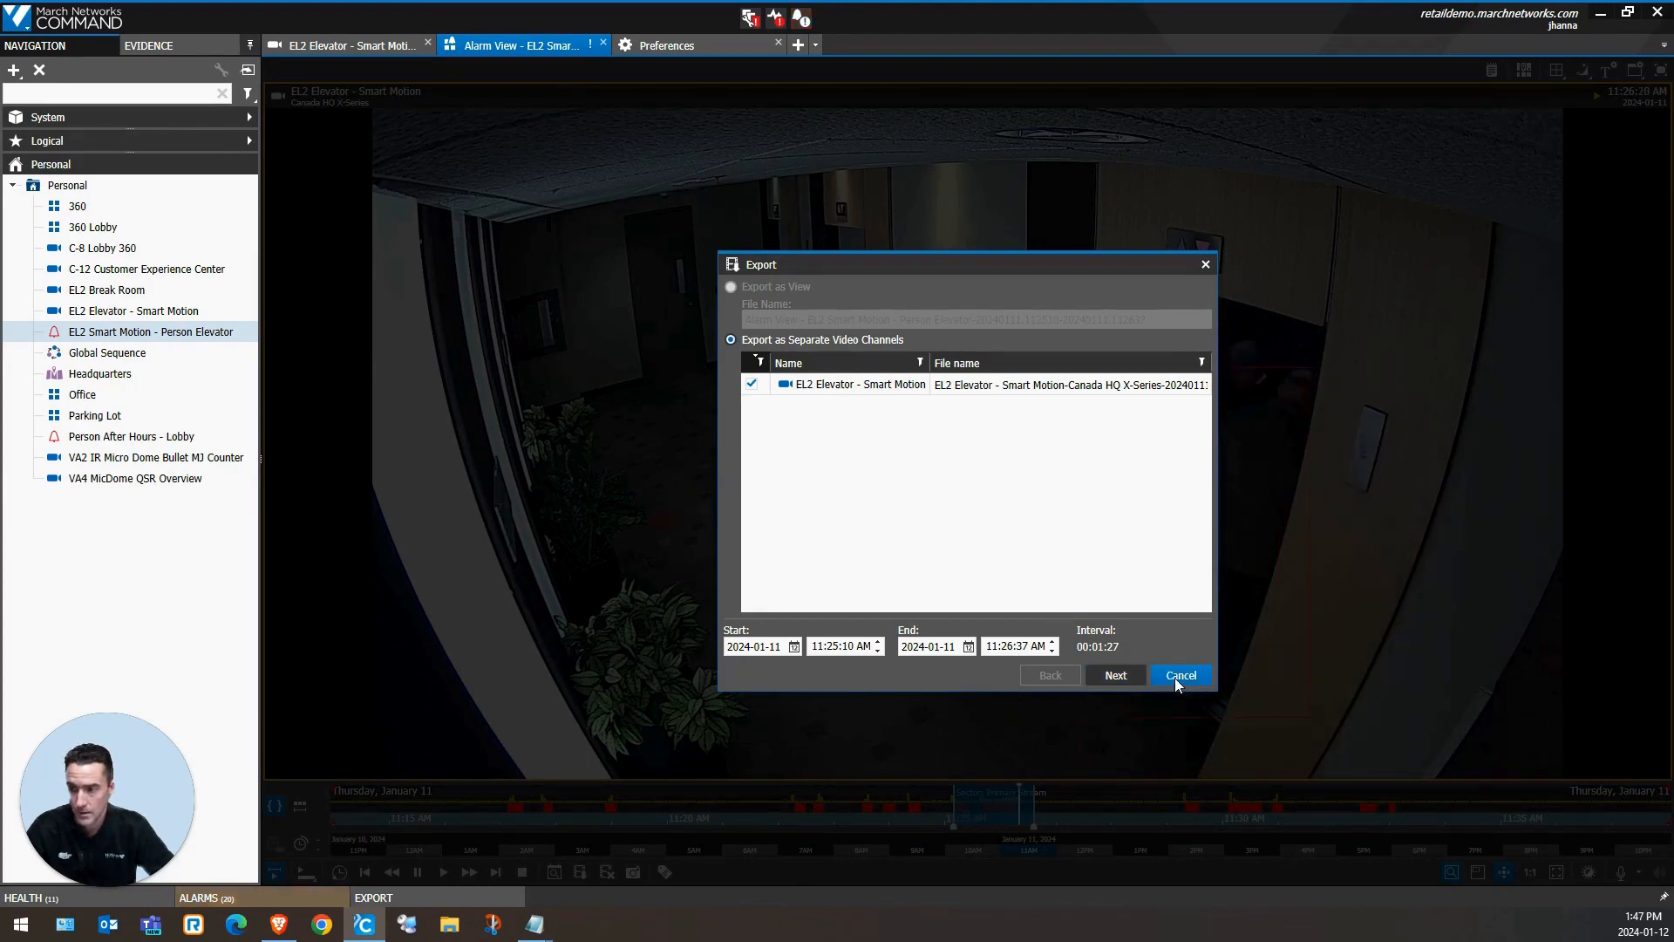
click(1181, 675)
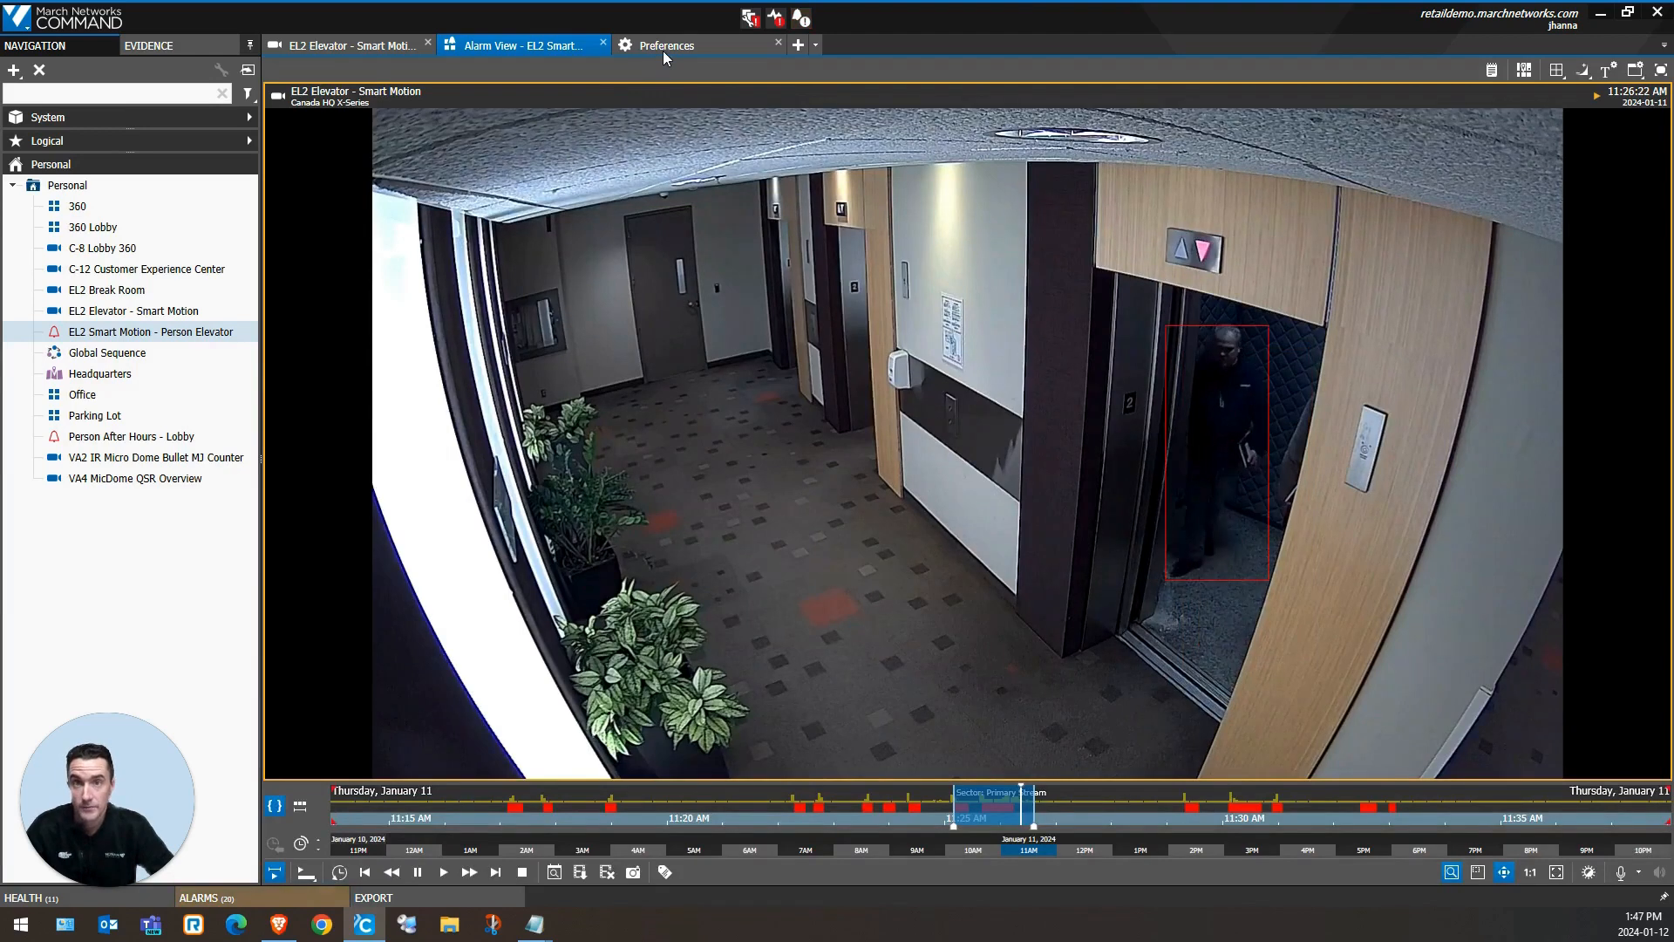
Step: Switch to the Preferences global settings page
click(665, 45)
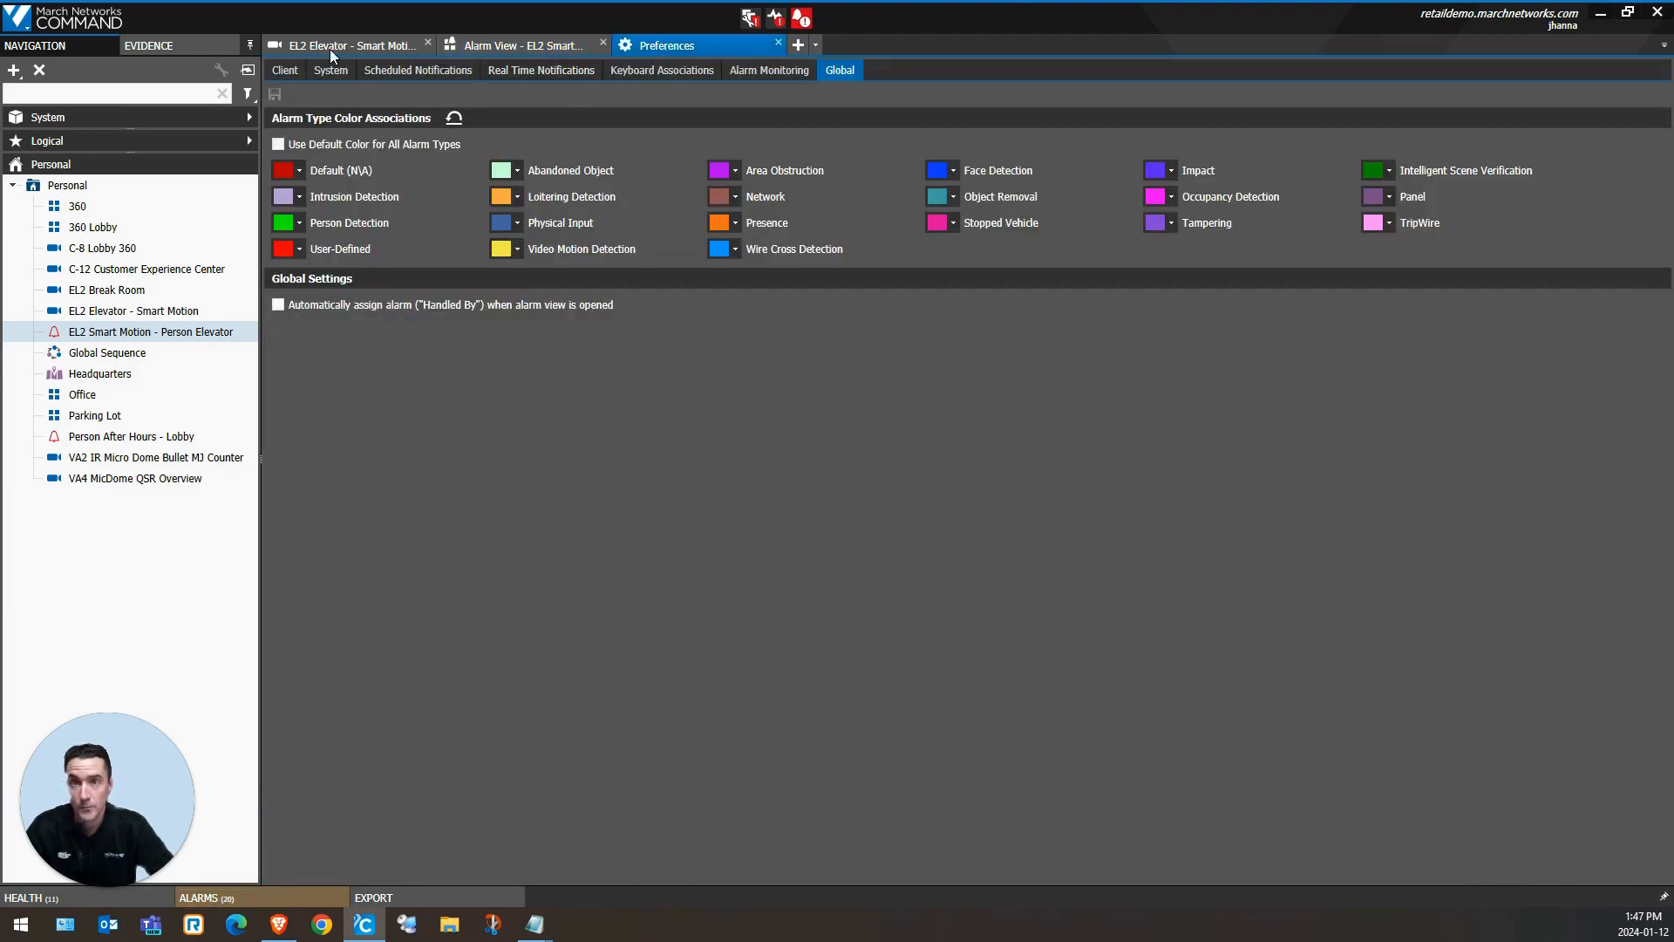
Step: Enable Open Timeline Automatically in Client preferences, then return to the EL2 Elevator camera
click(284, 70)
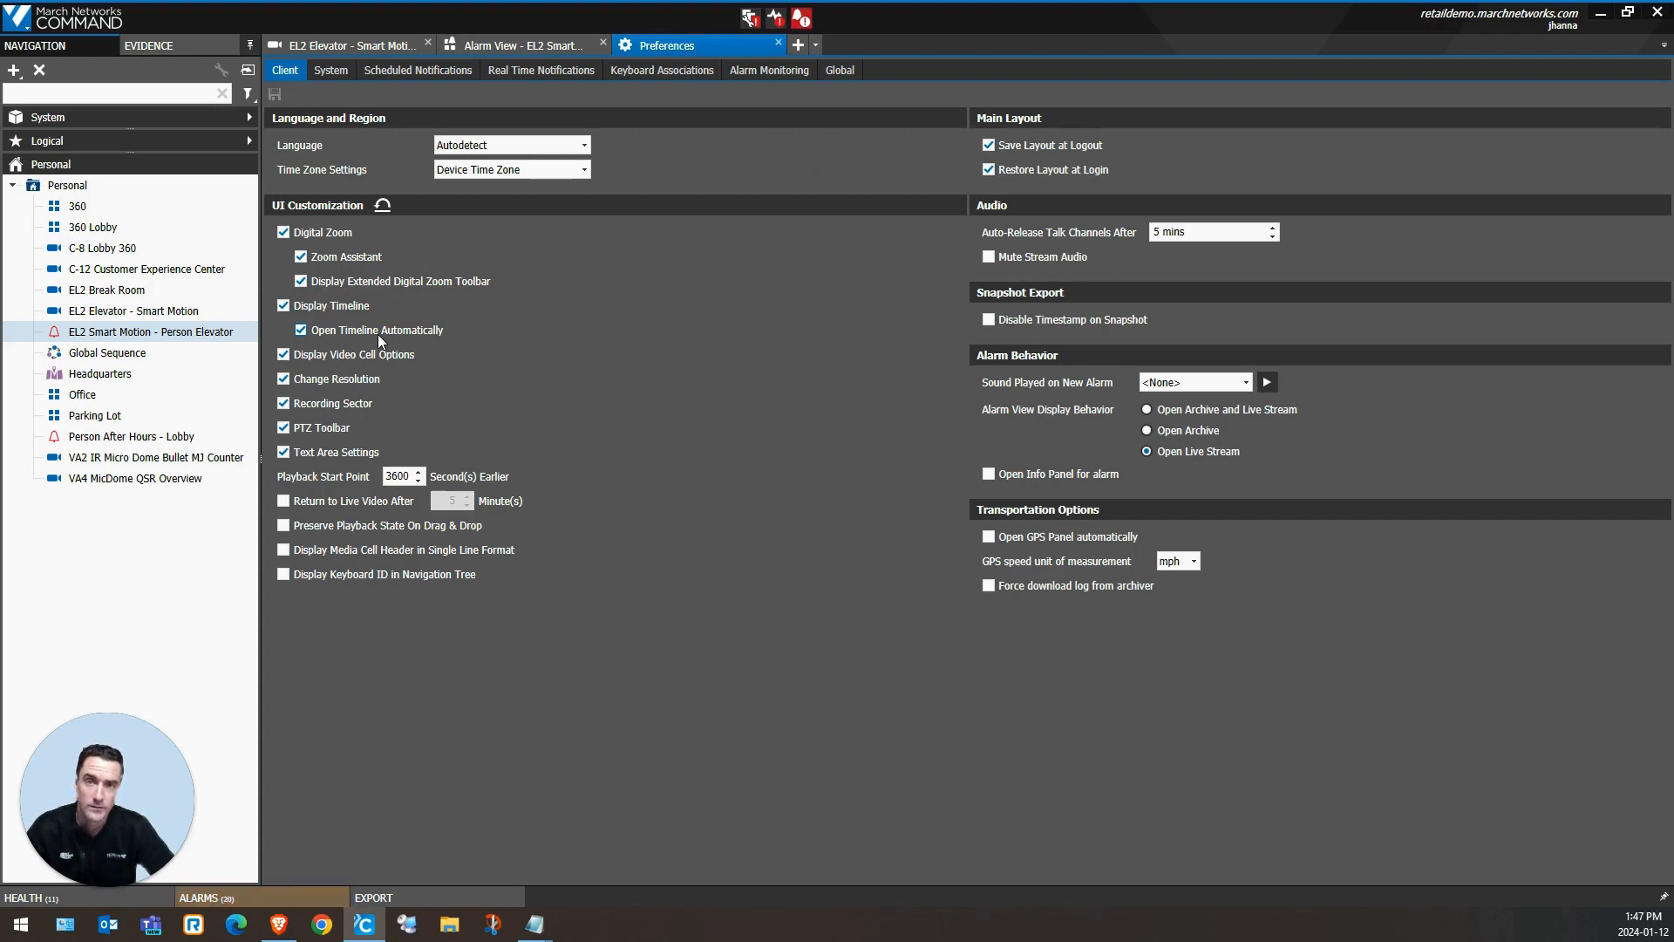
click(839, 70)
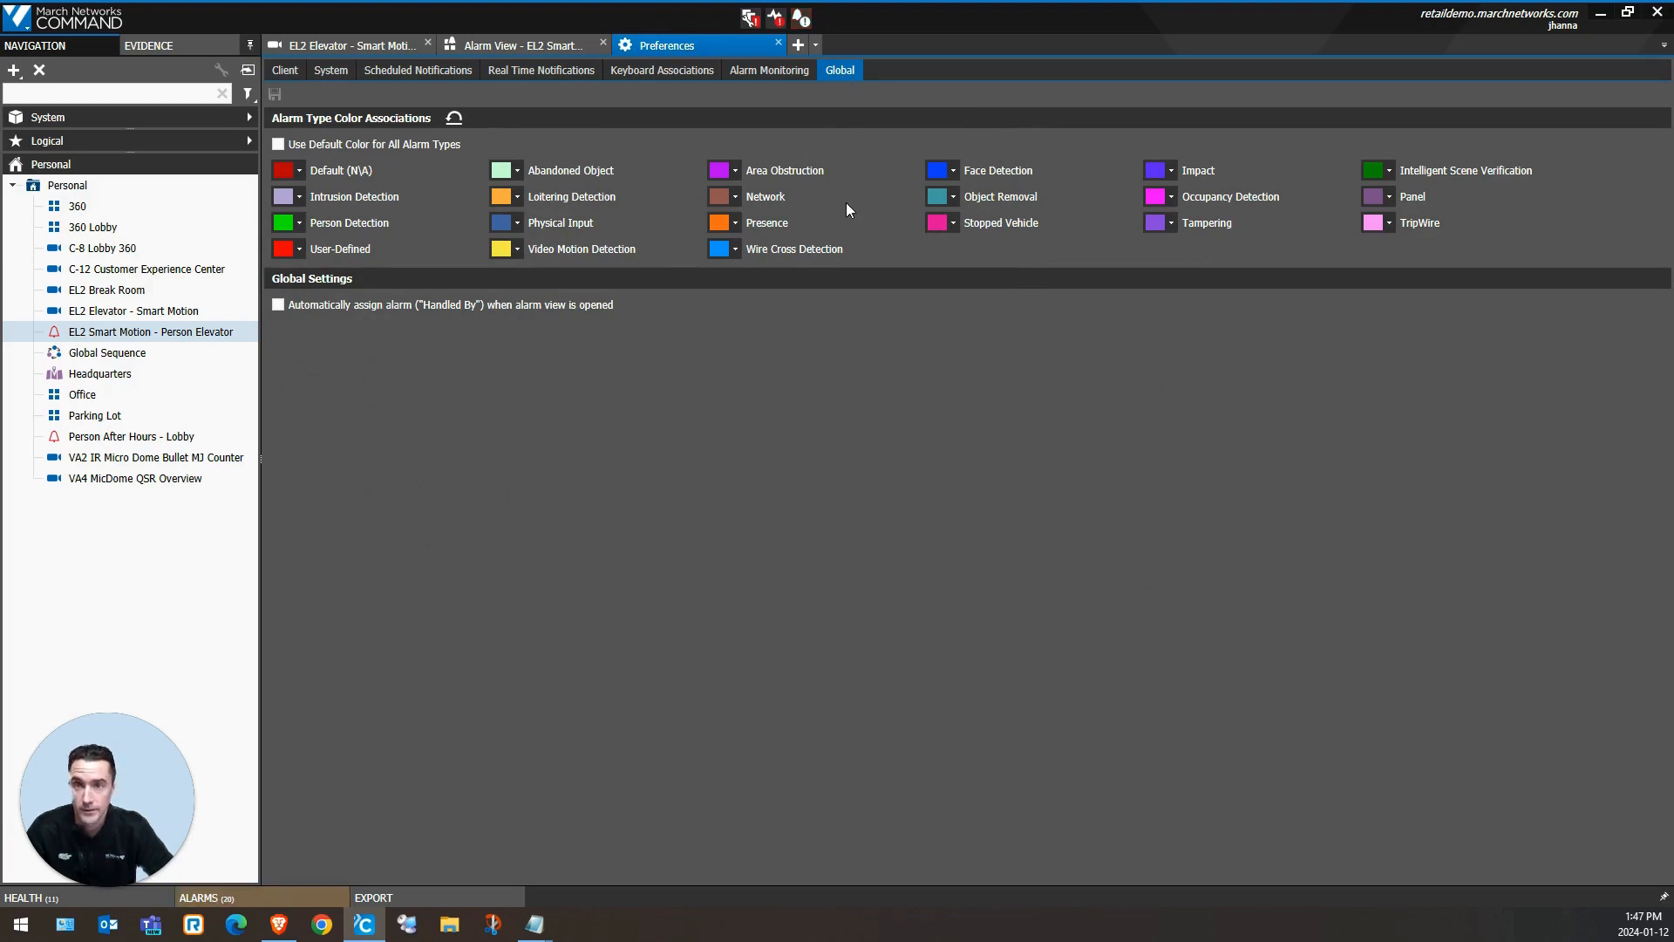
mouse_move(795, 291)
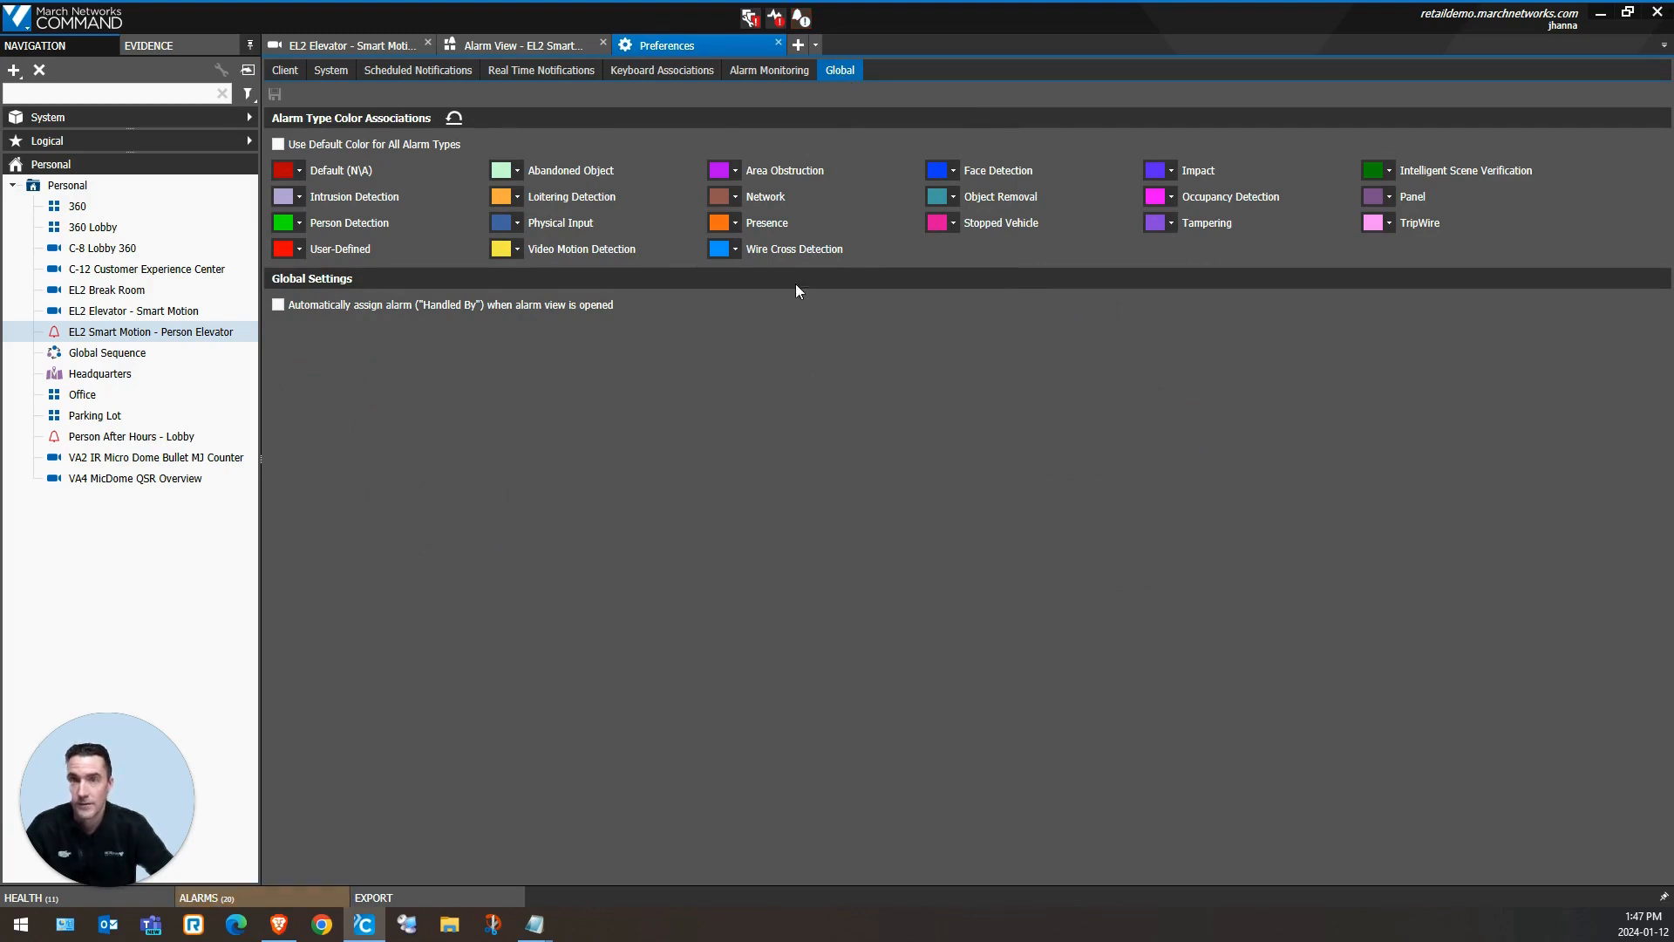
click(343, 45)
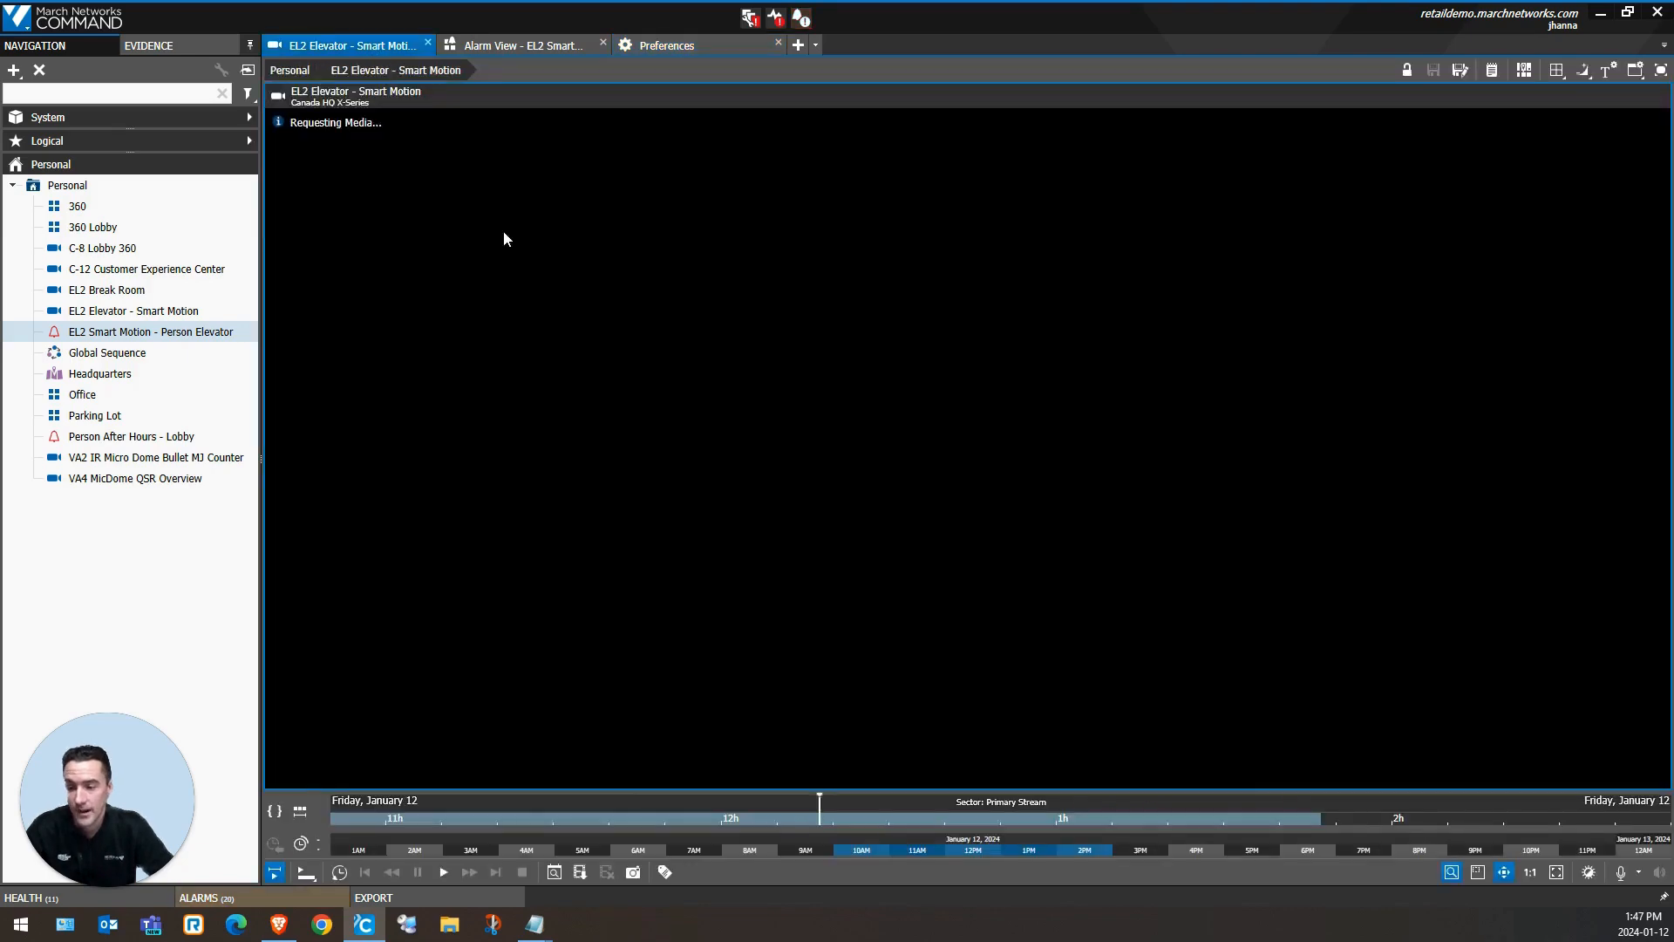